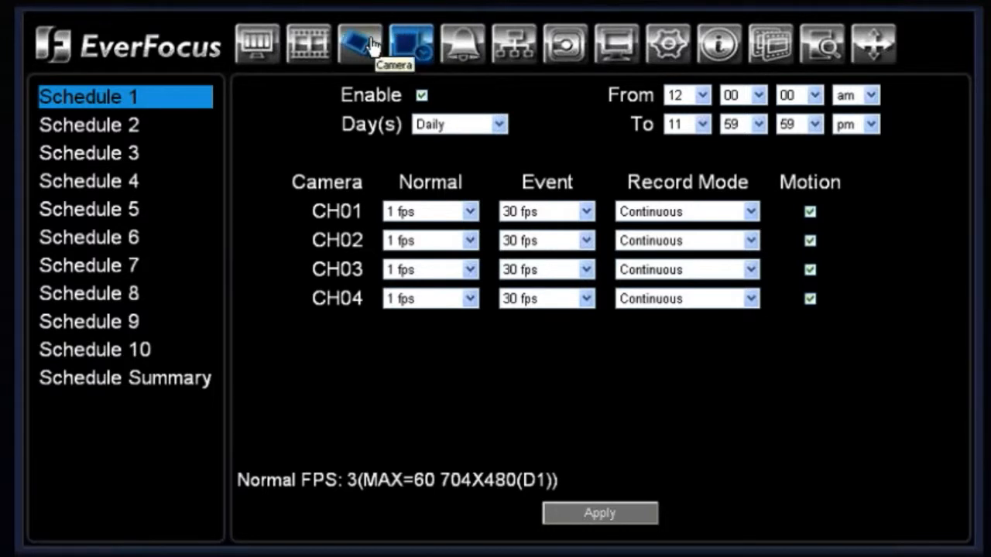
pyautogui.moveTo(418, 124)
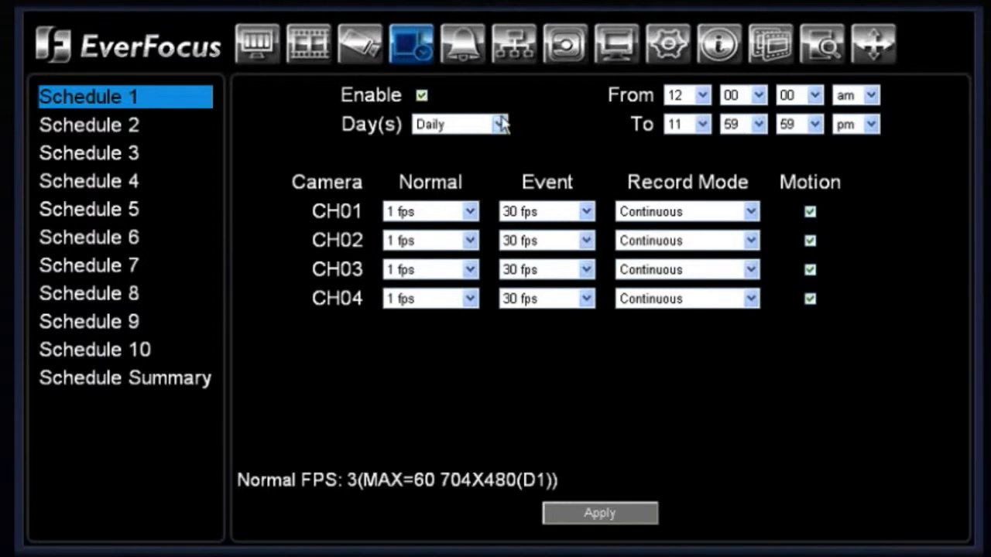
# Confirm Schedule 1 runs Daily with CH01's recording mode, then show the Schedule Summary list
pyautogui.click(501, 123)
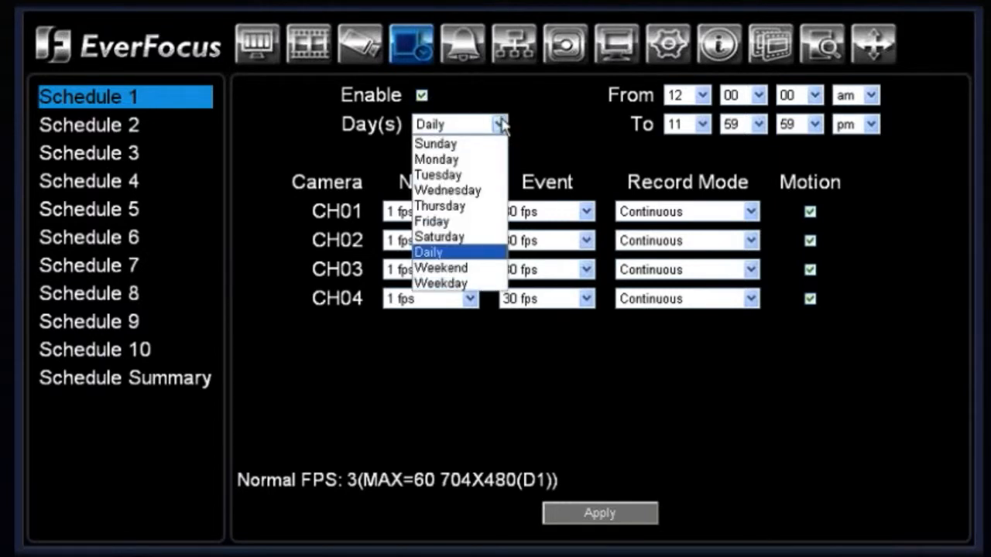
pyautogui.moveTo(438, 174)
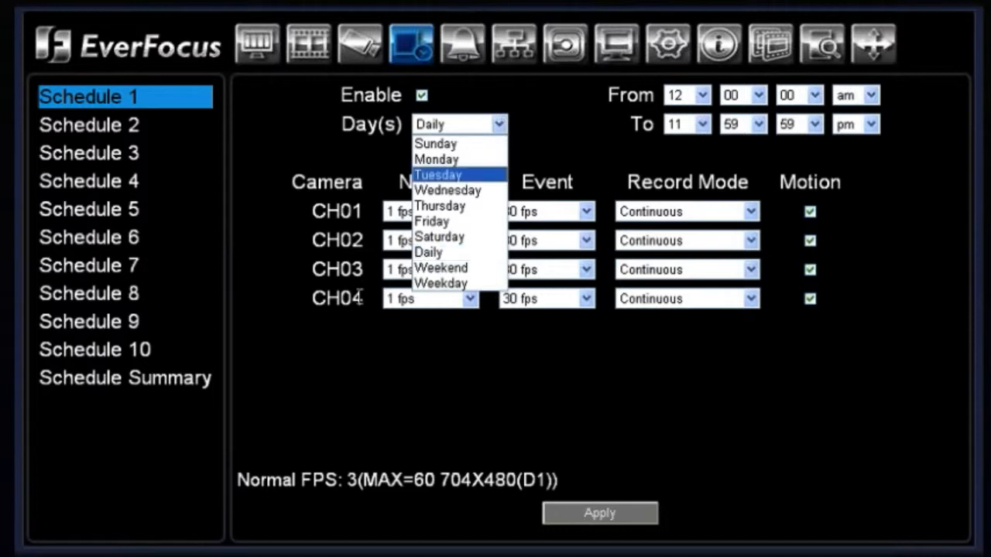
pyautogui.moveTo(440, 283)
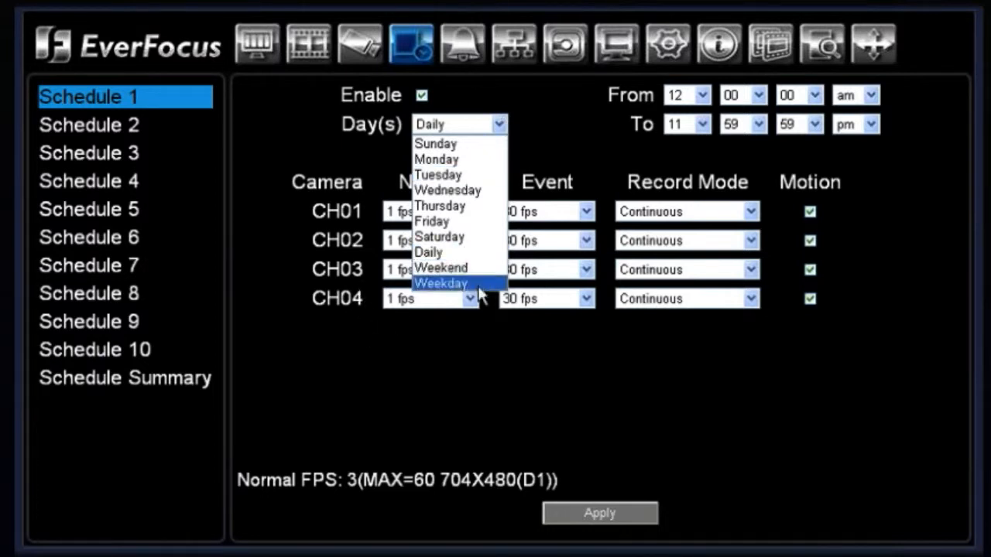
pyautogui.click(429, 251)
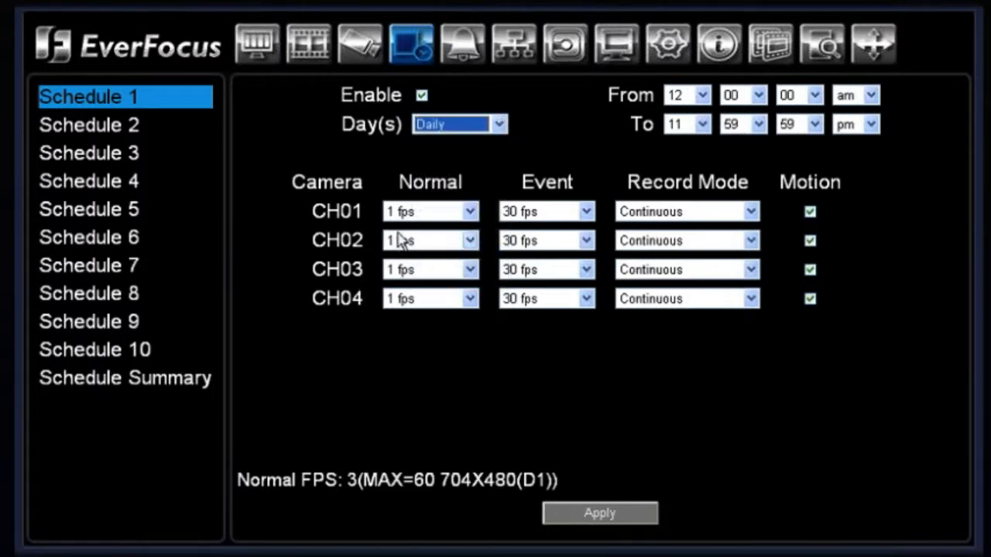
pyautogui.moveTo(724, 108)
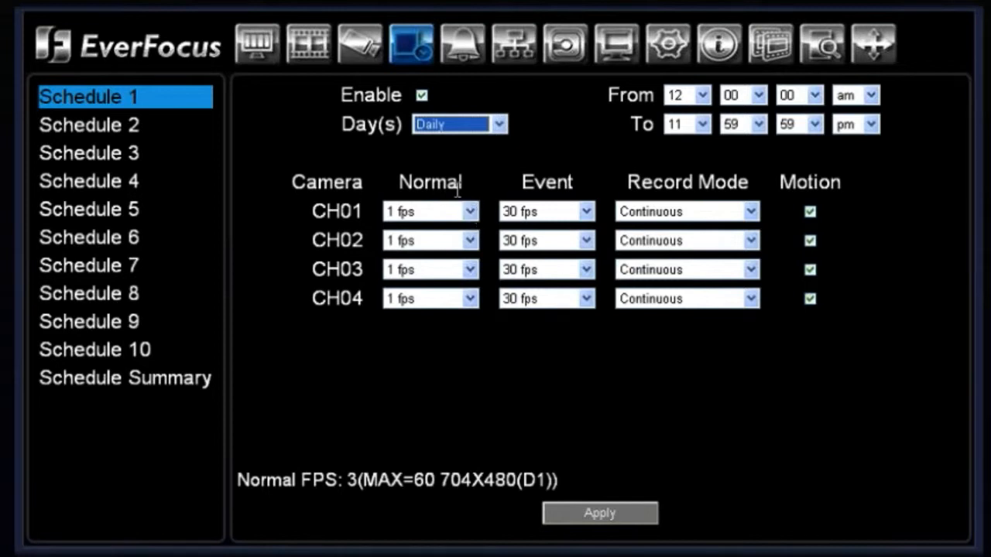
pyautogui.moveTo(644, 220)
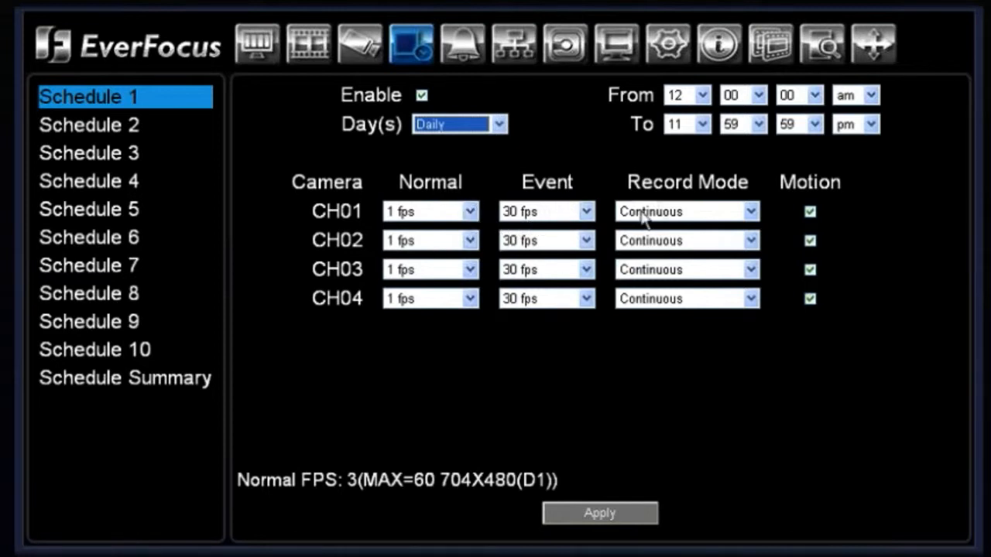
pyautogui.click(746, 240)
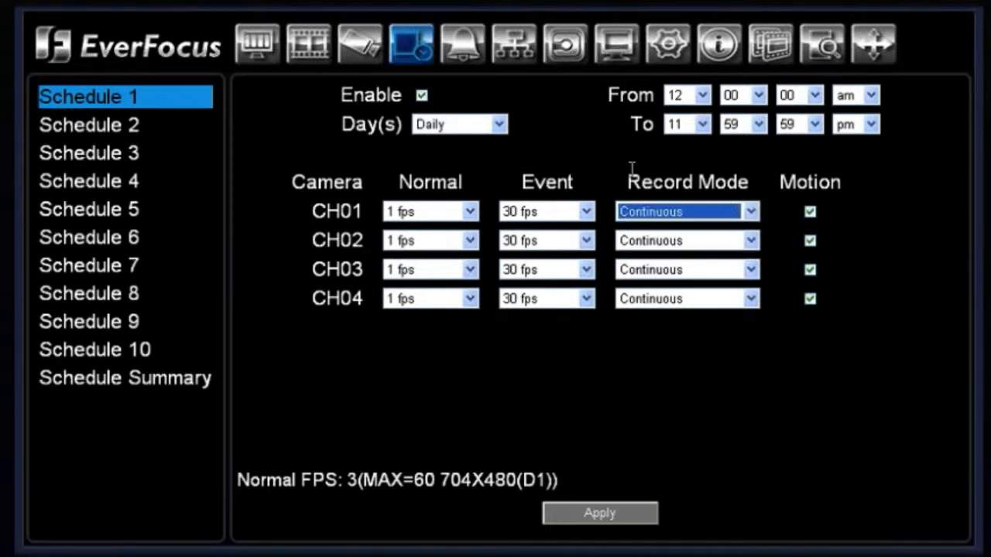
pyautogui.moveTo(130, 401)
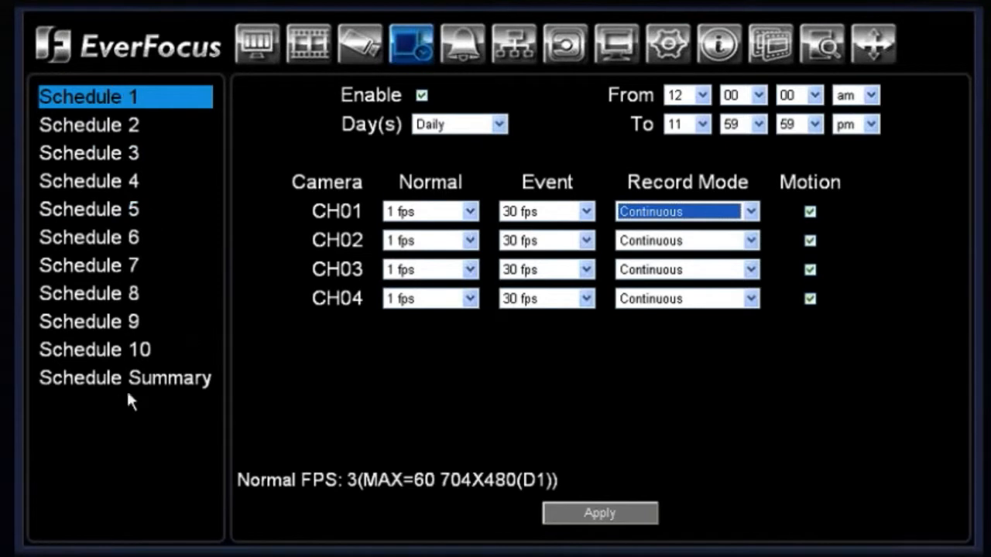
pyautogui.click(124, 378)
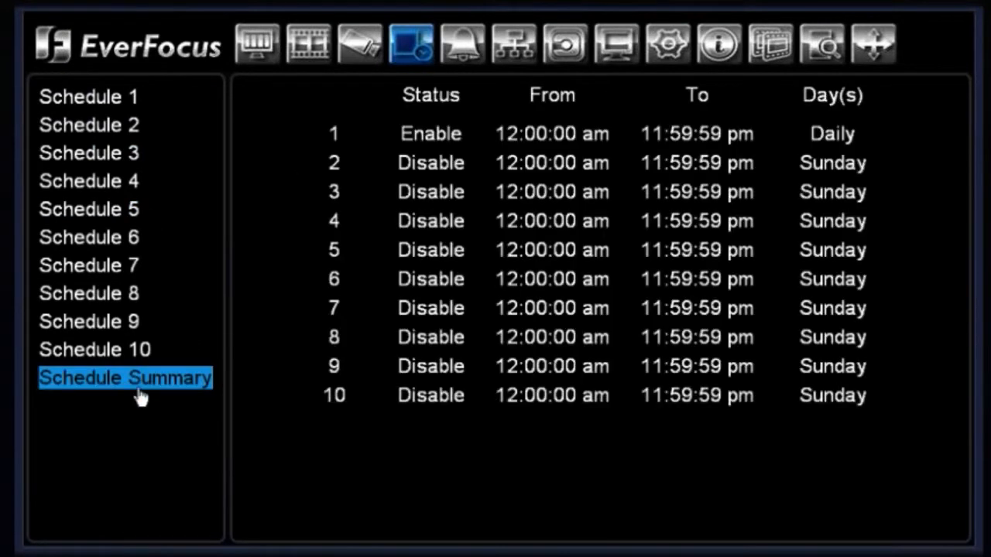
pyautogui.moveTo(332, 333)
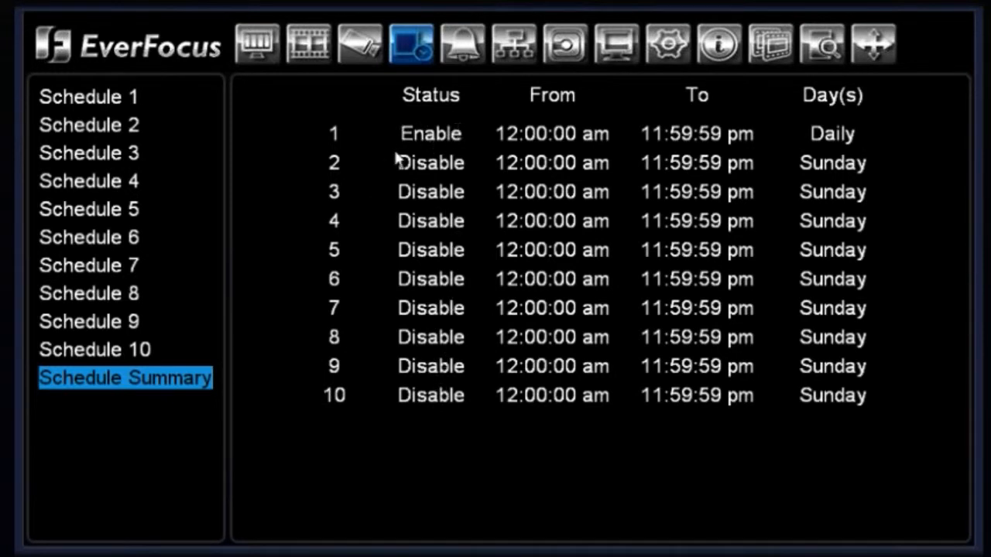
pyautogui.moveTo(704, 124)
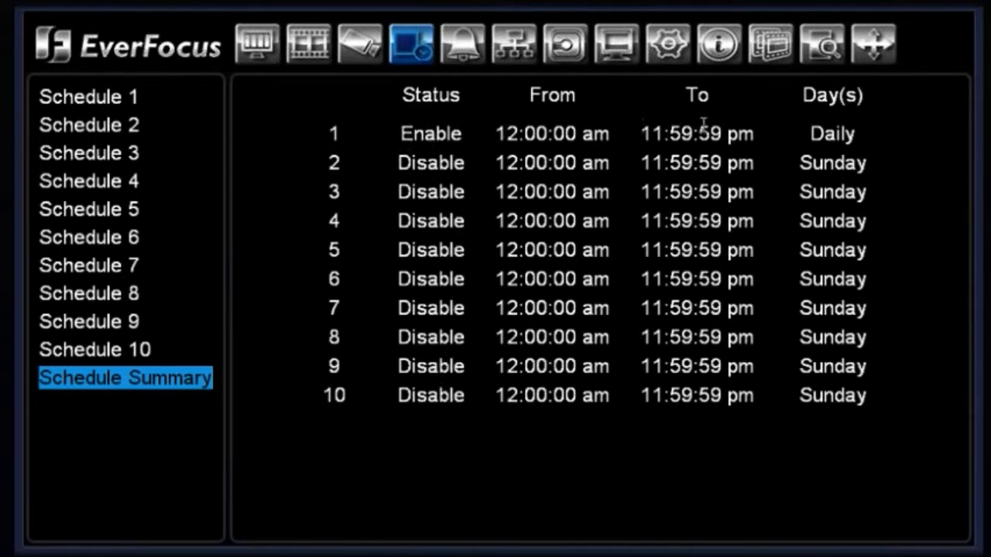